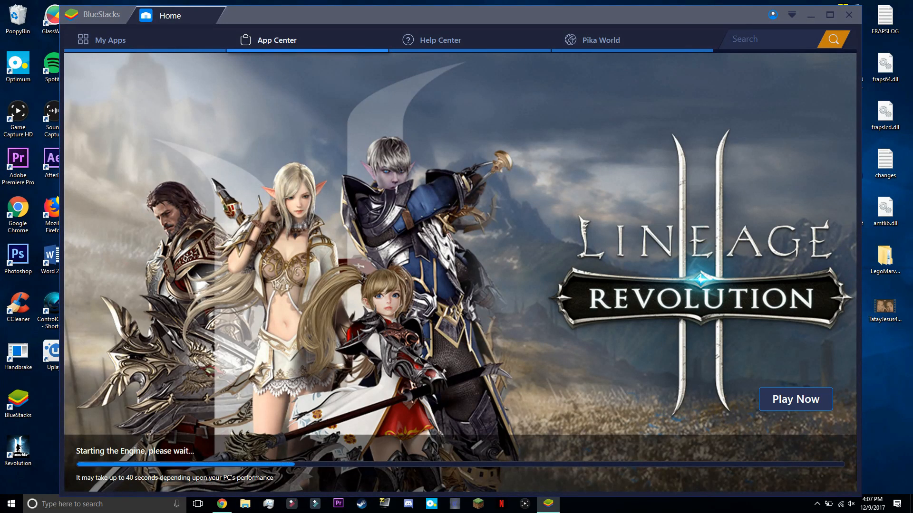
# View the curated Lineage 2 Guides, then return to the App Center Home page
pyautogui.click(357, 63)
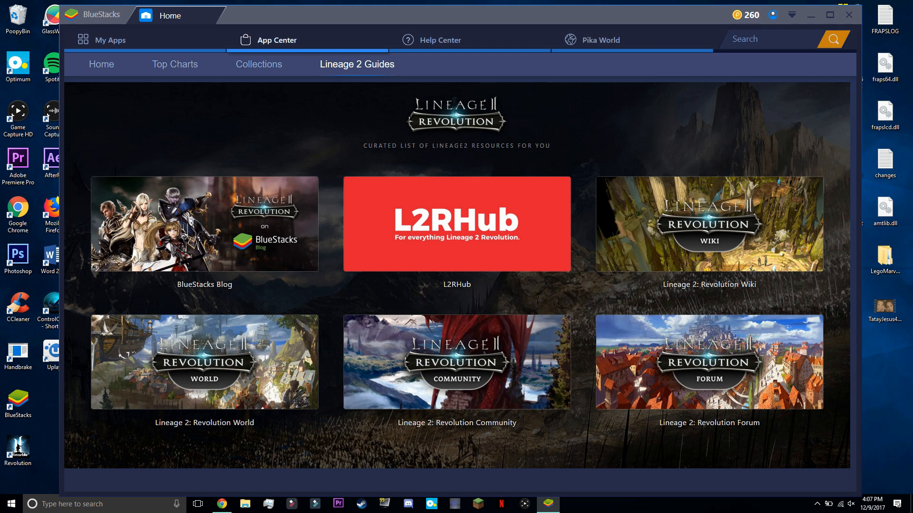
pyautogui.click(101, 64)
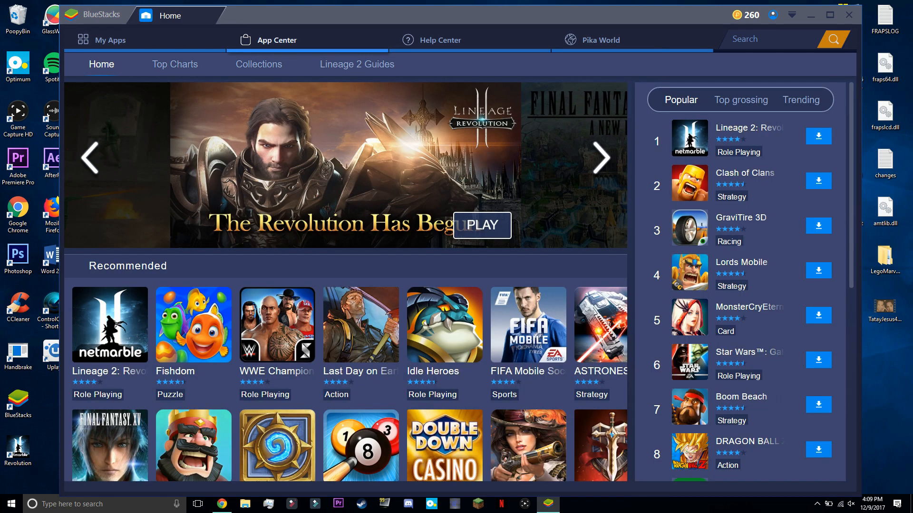
# Cycle through the featured games in the Home banner carousel
pyautogui.click(600, 158)
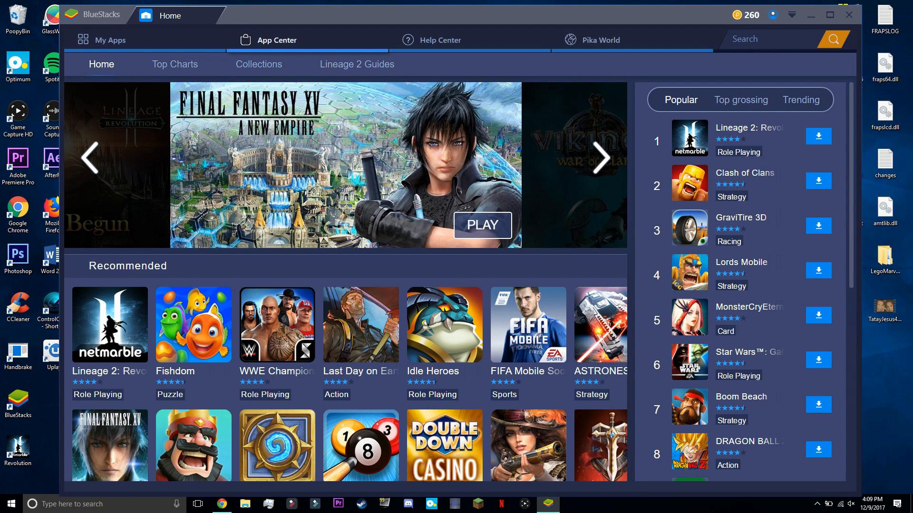
pyautogui.click(601, 158)
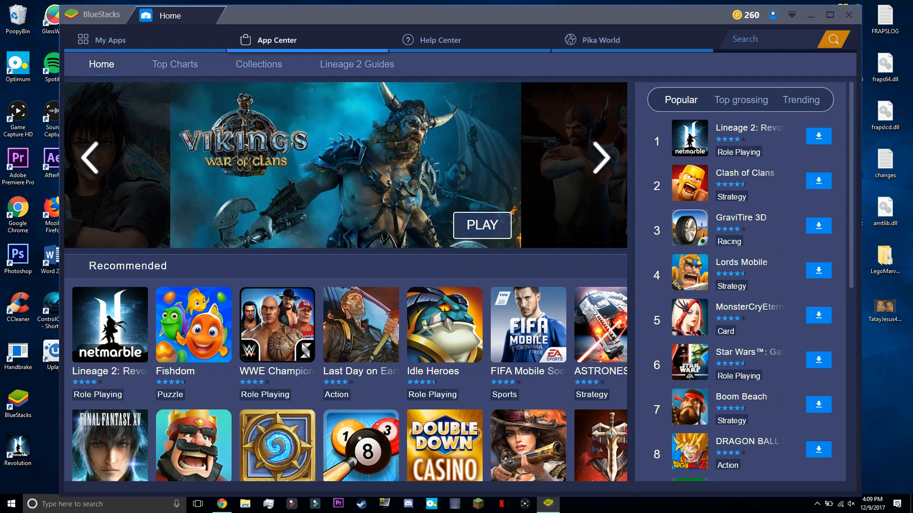
pyautogui.click(600, 158)
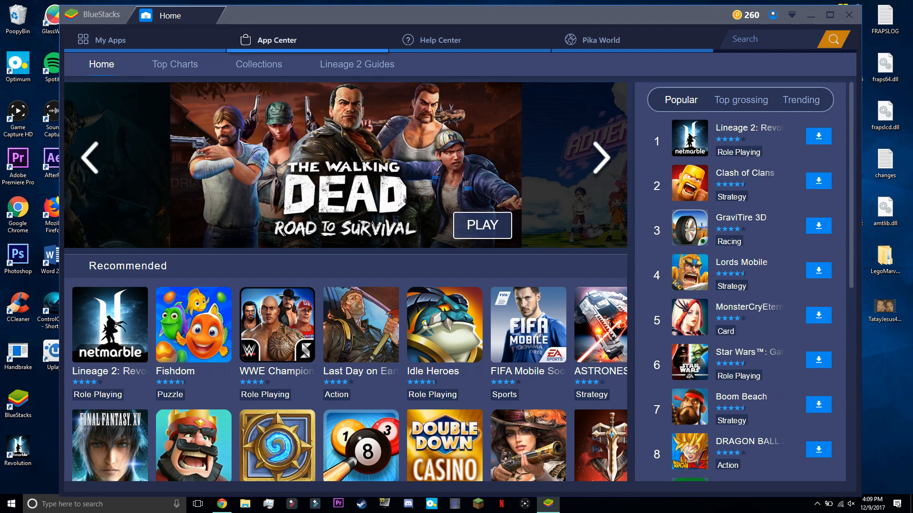
pyautogui.click(601, 157)
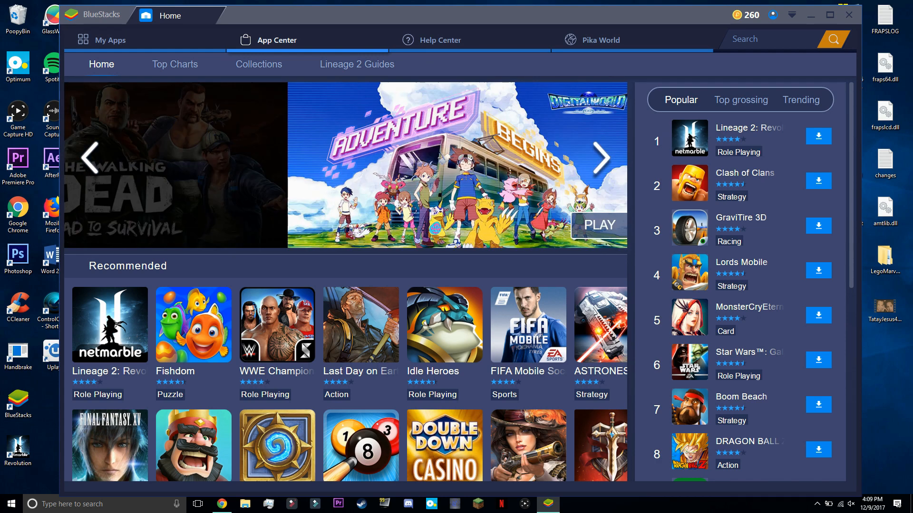
pyautogui.click(602, 158)
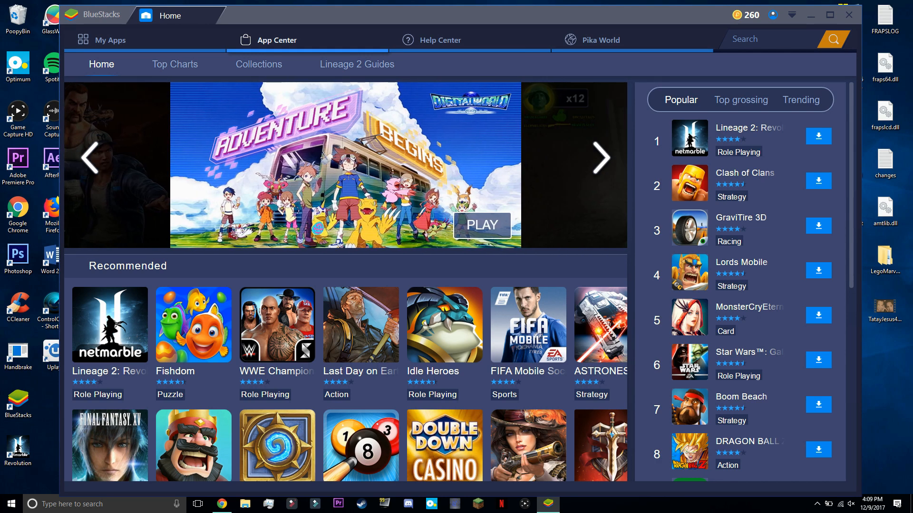
pyautogui.click(600, 158)
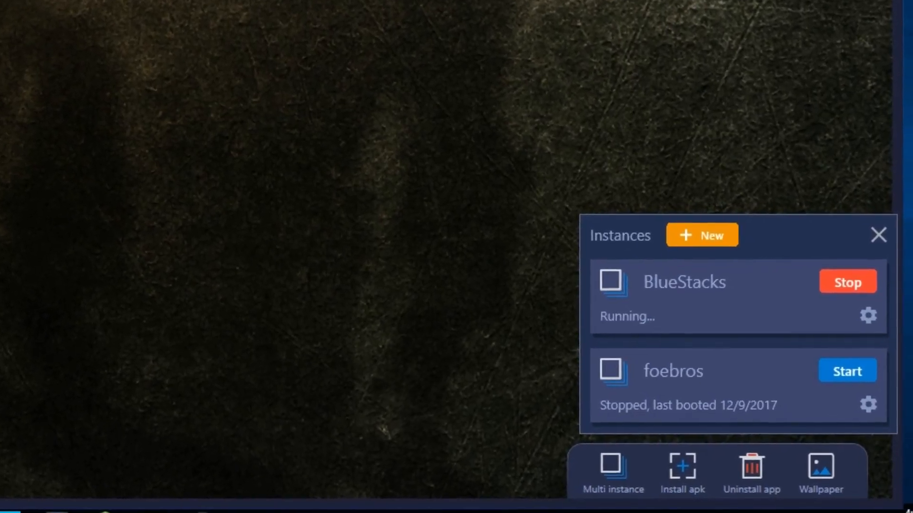
# Show the Instances panel listing BlueStacks running and foebros stopped
pyautogui.click(847, 370)
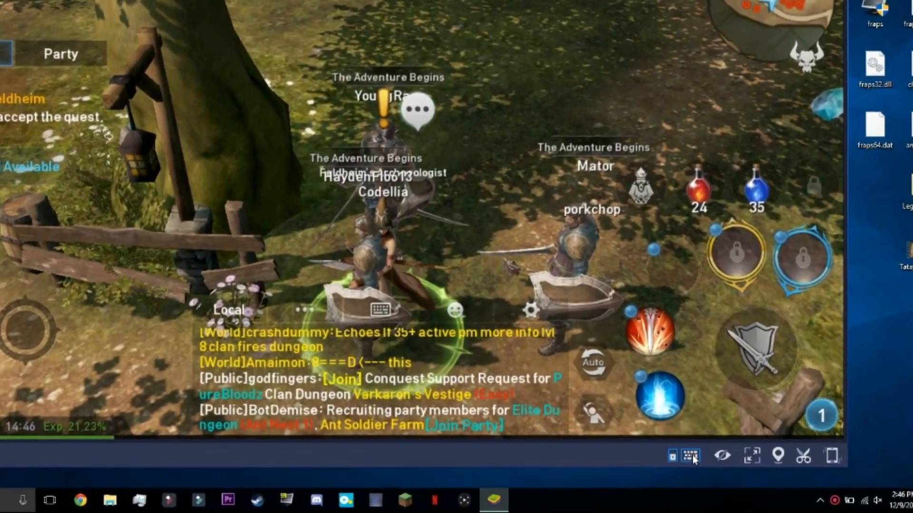
# Bring up the keymapping editor over the running Lineage 2 Revolution game
pyautogui.click(691, 455)
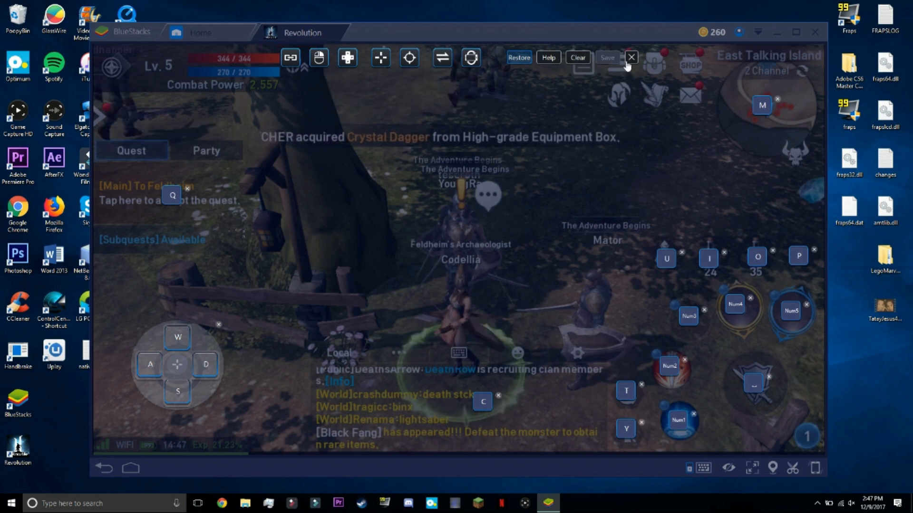
# Save the WASD and letter/number key mapping layout for Lineage 2 Revolution
pyautogui.click(631, 58)
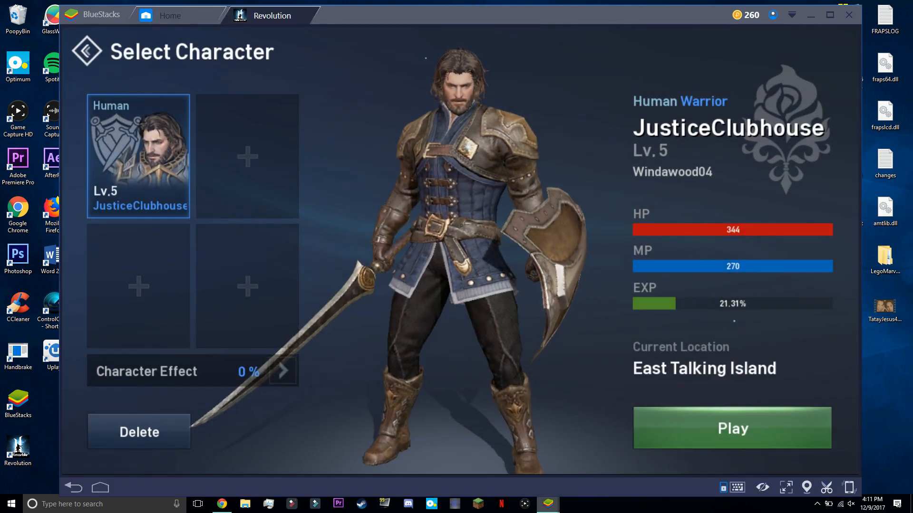
# Start the stopped foebros instance from the Instances panel and return to the Revolution game tab
pyautogui.click(732, 427)
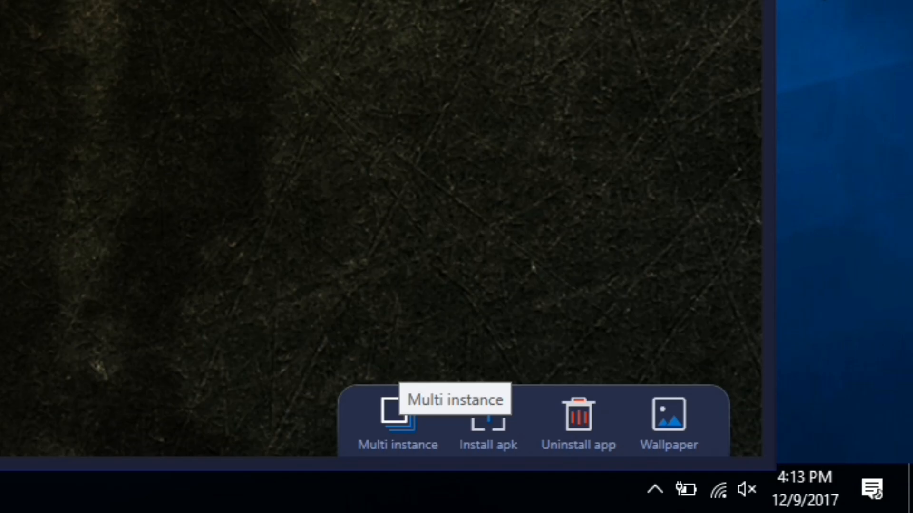
pyautogui.click(397, 424)
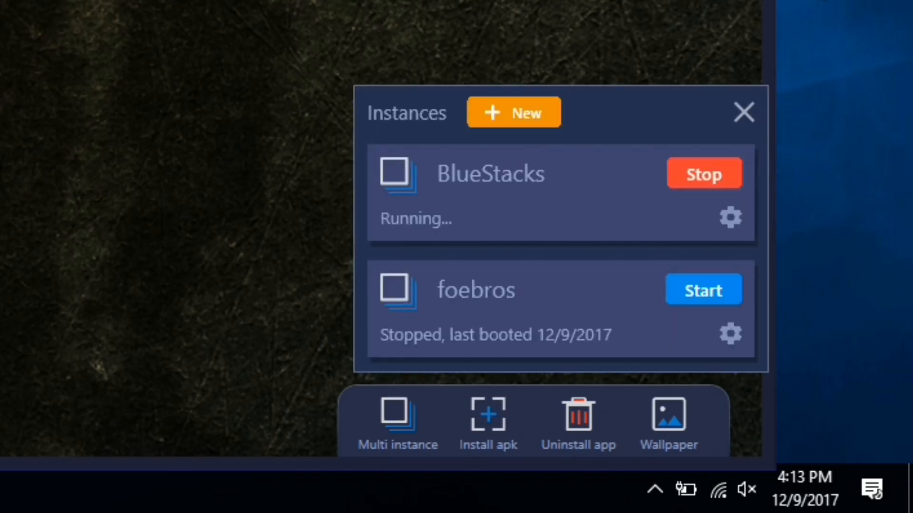
pyautogui.click(701, 289)
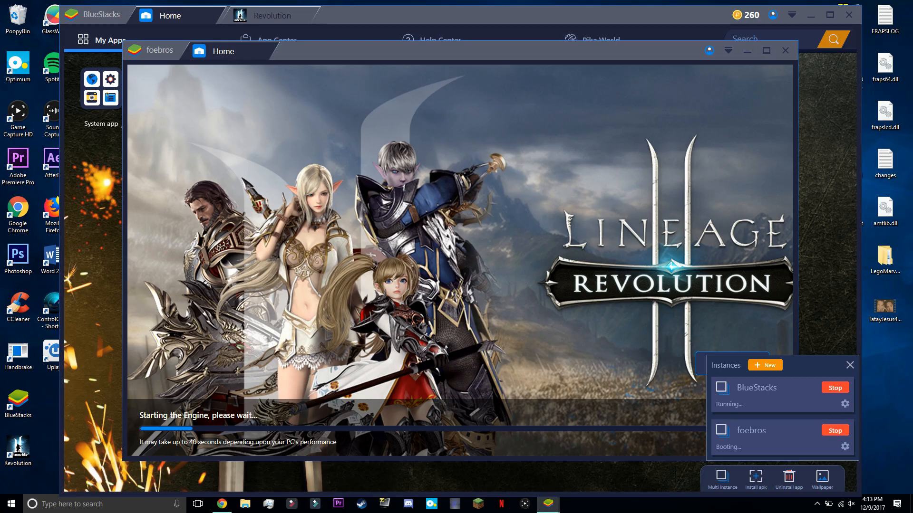
pyautogui.click(272, 16)
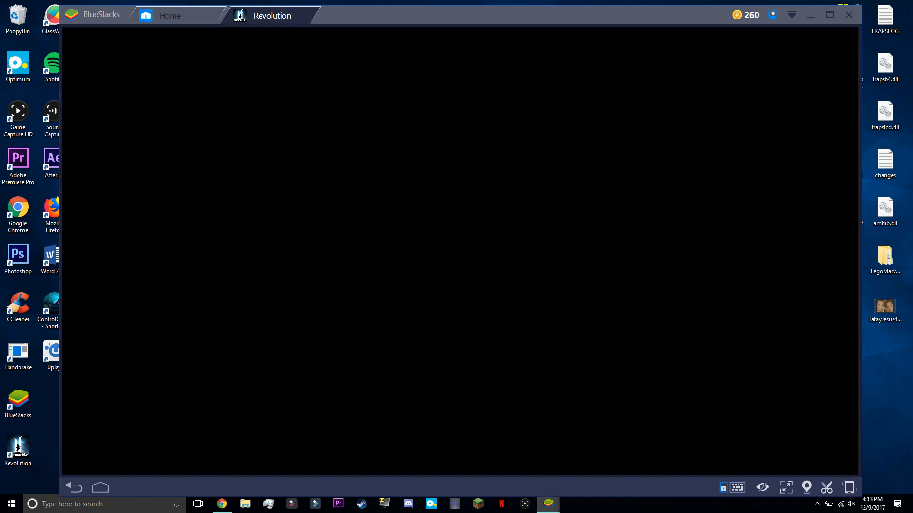